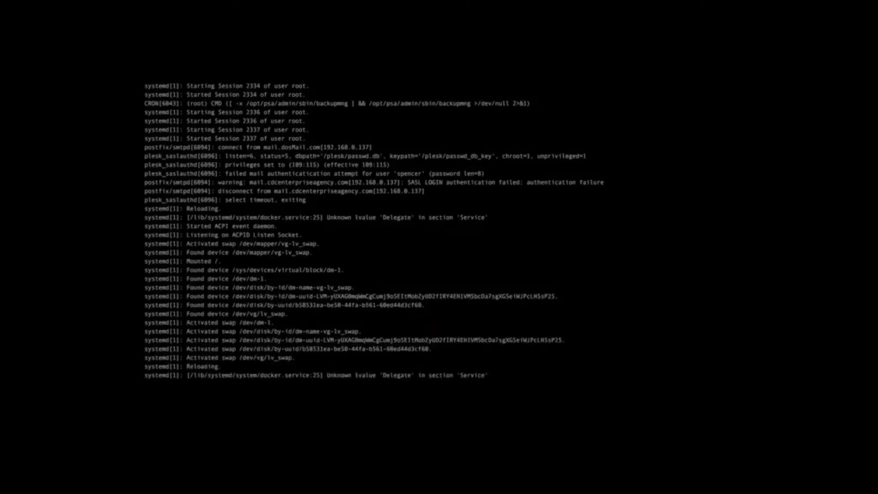
{"action": "scroll", "scroll_direction": "down", "scroll_amount": 3}
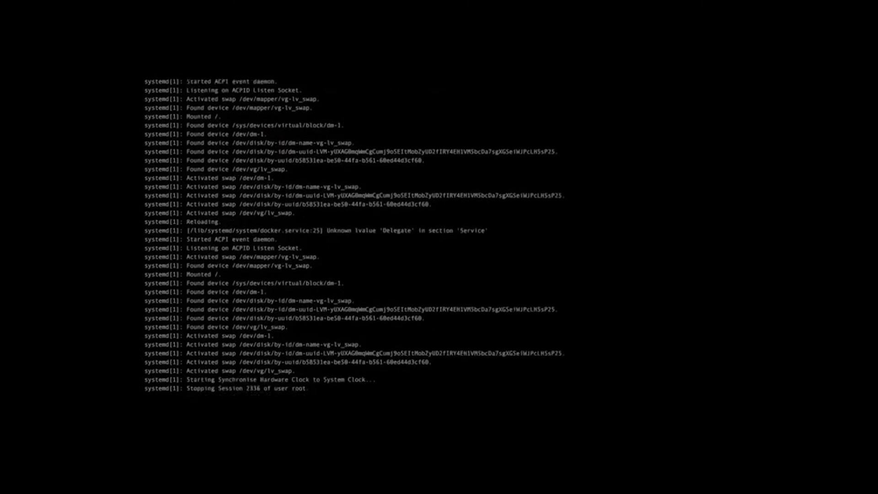